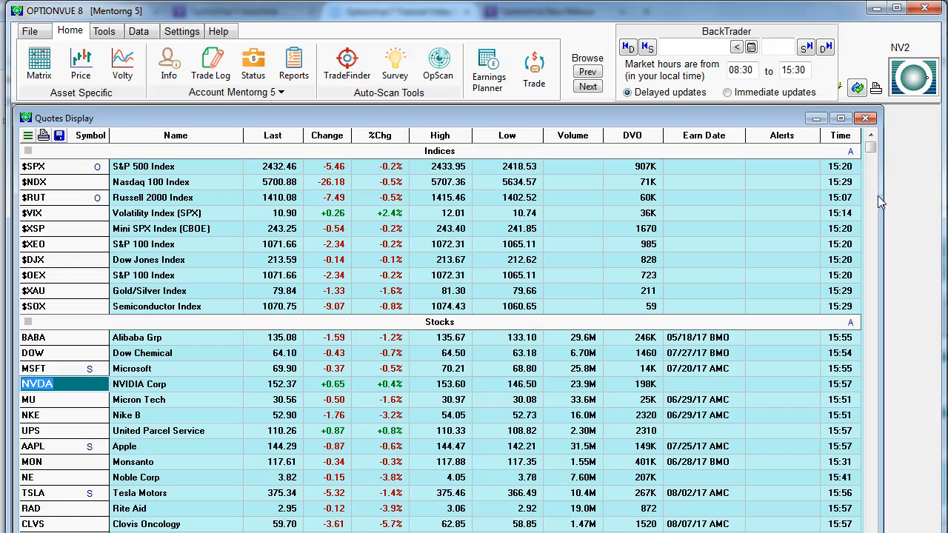
# Select QuoteVue from the Live Data Source dropdown in the Live Data dialog.
pyautogui.click(911, 76)
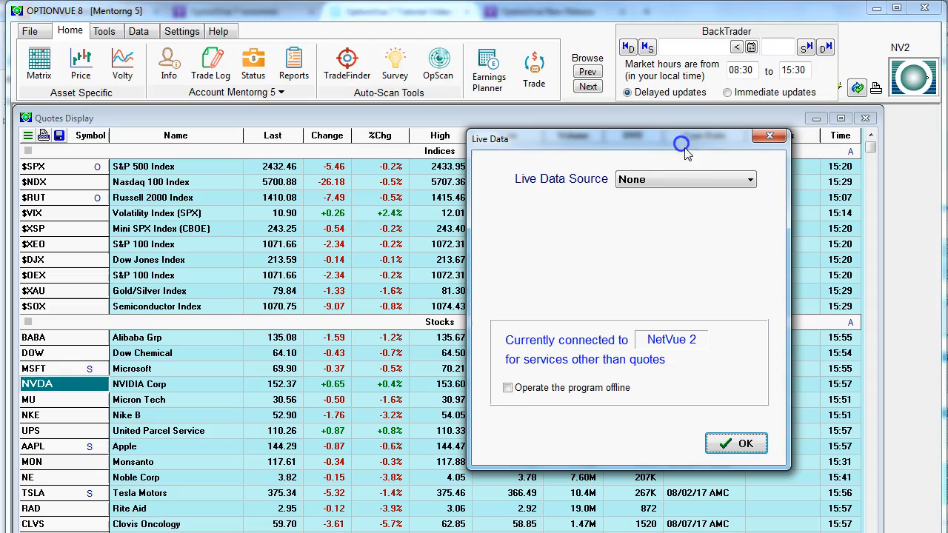
pyautogui.click(750, 179)
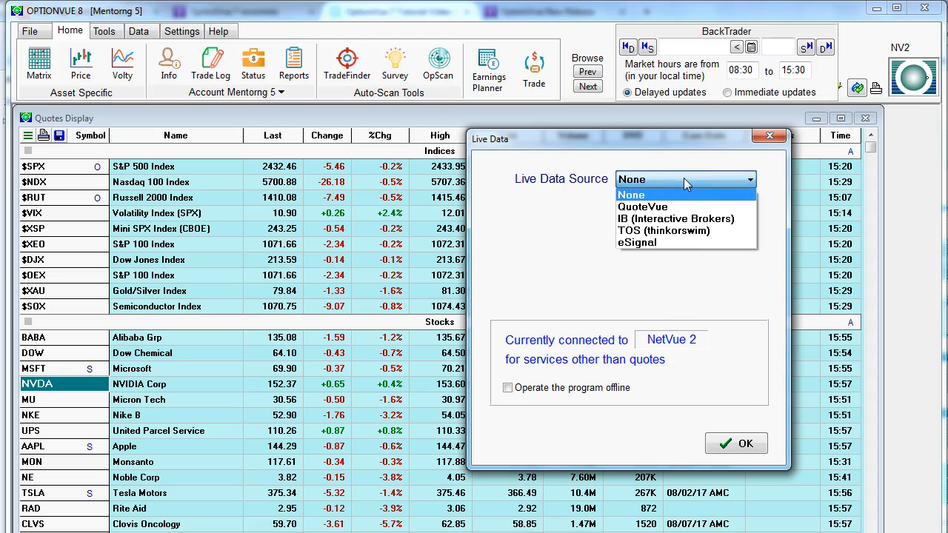
pyautogui.moveTo(687, 207)
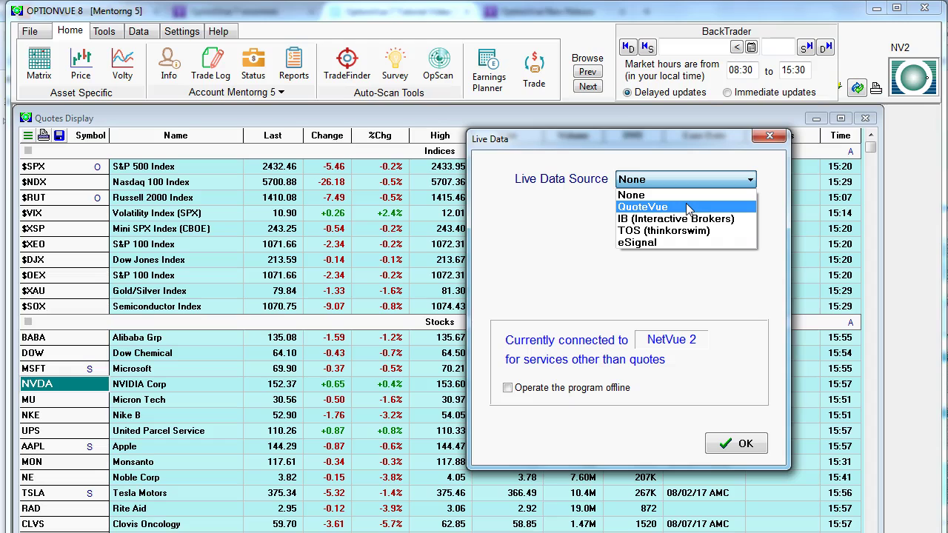
pyautogui.click(643, 207)
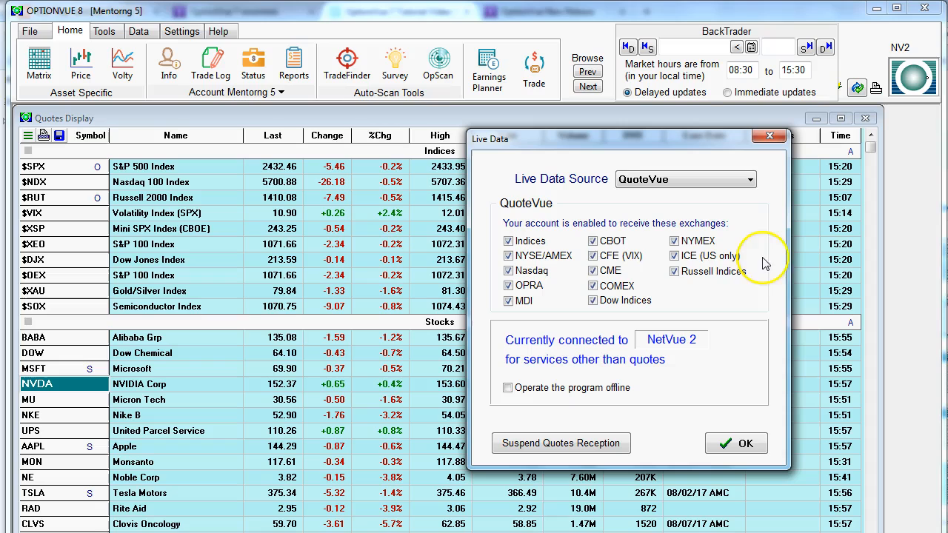
pyautogui.moveTo(750, 295)
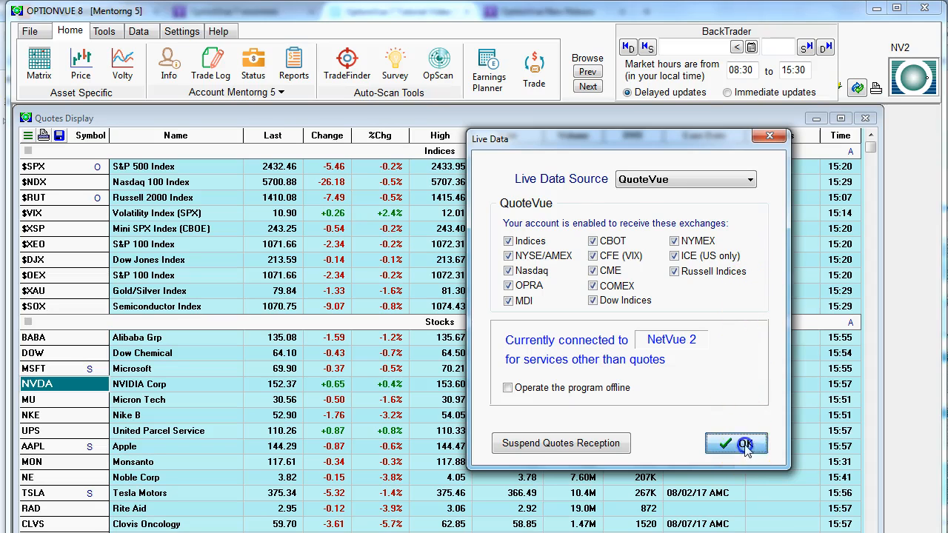
# Confirm the QuoteVue live data settings so quotes stream live, showing 489 symbols.
pyautogui.click(737, 443)
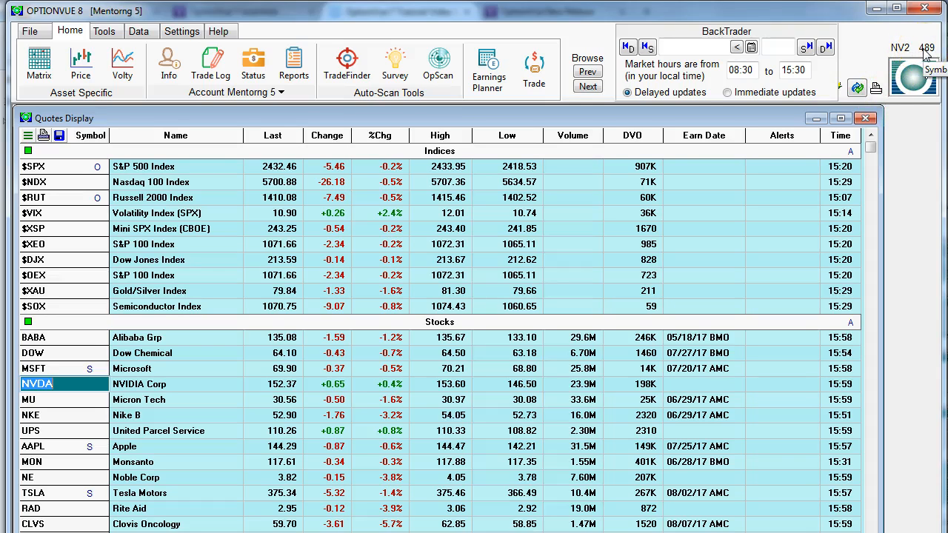
pyautogui.moveTo(840, 145)
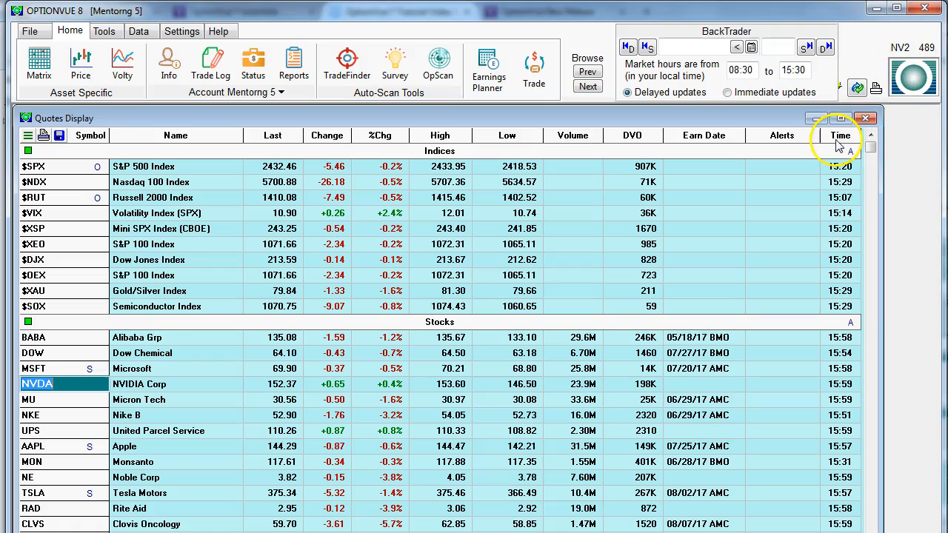
pyautogui.moveTo(814, 189)
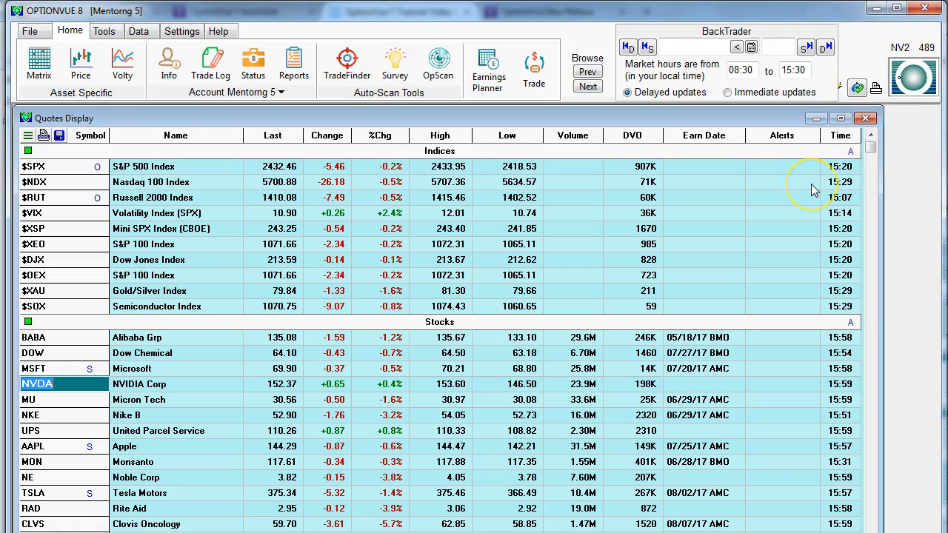
pyautogui.moveTo(815, 190)
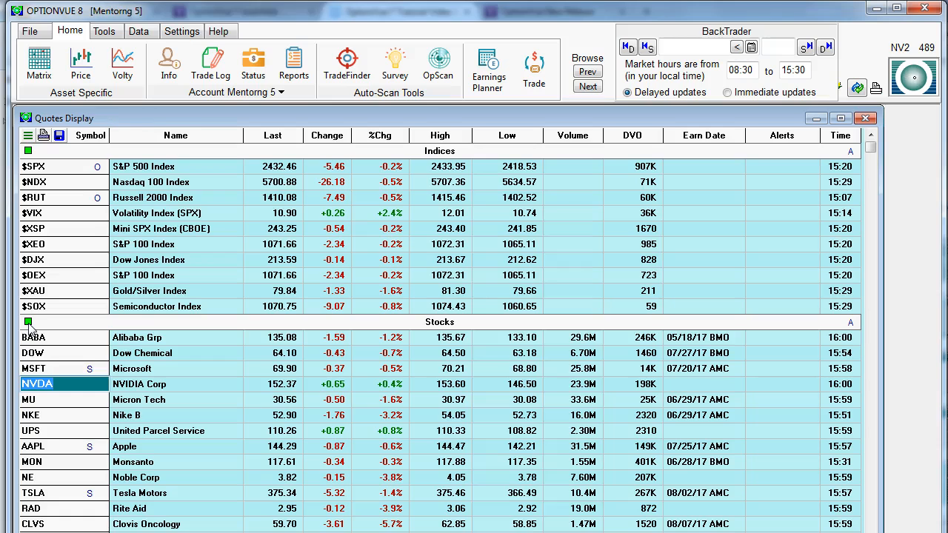
pyautogui.doubleClick(43, 384)
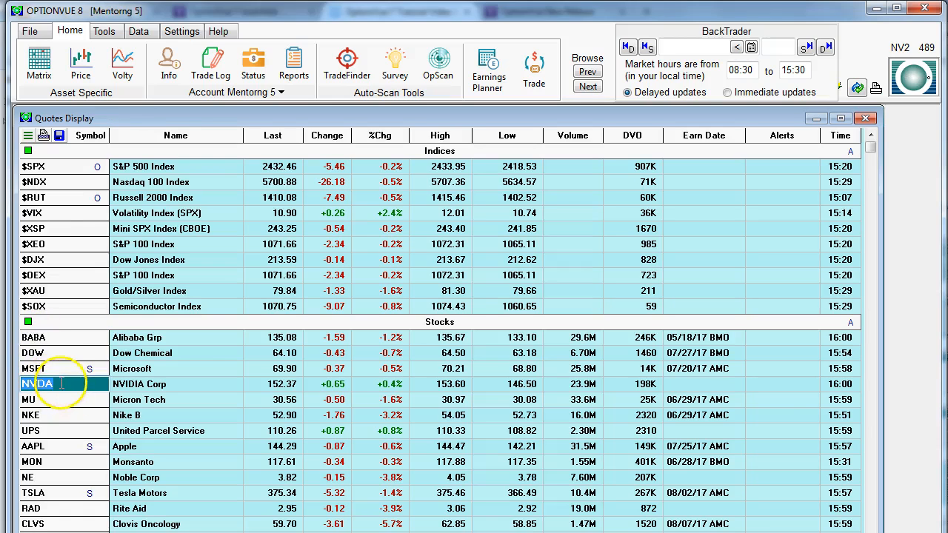
pyautogui.doubleClick(40, 384)
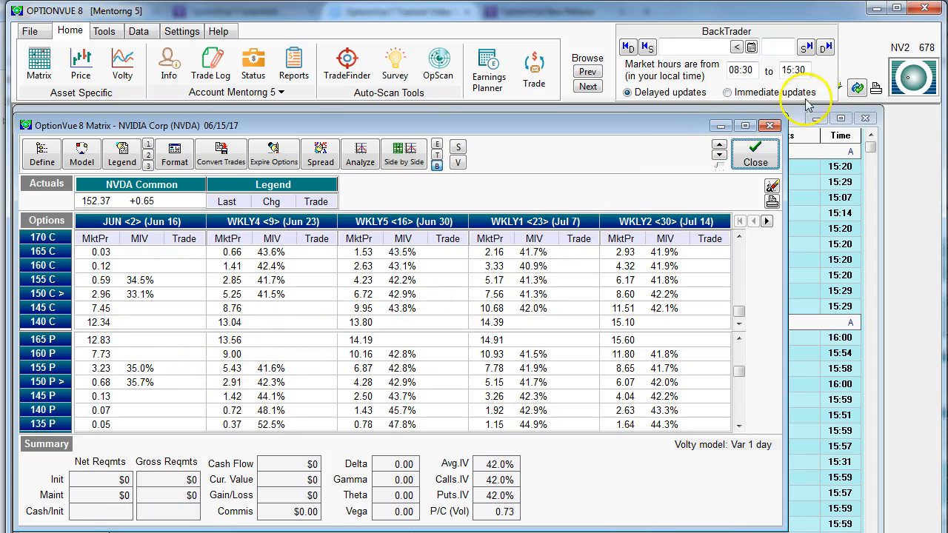
pyautogui.moveTo(915, 58)
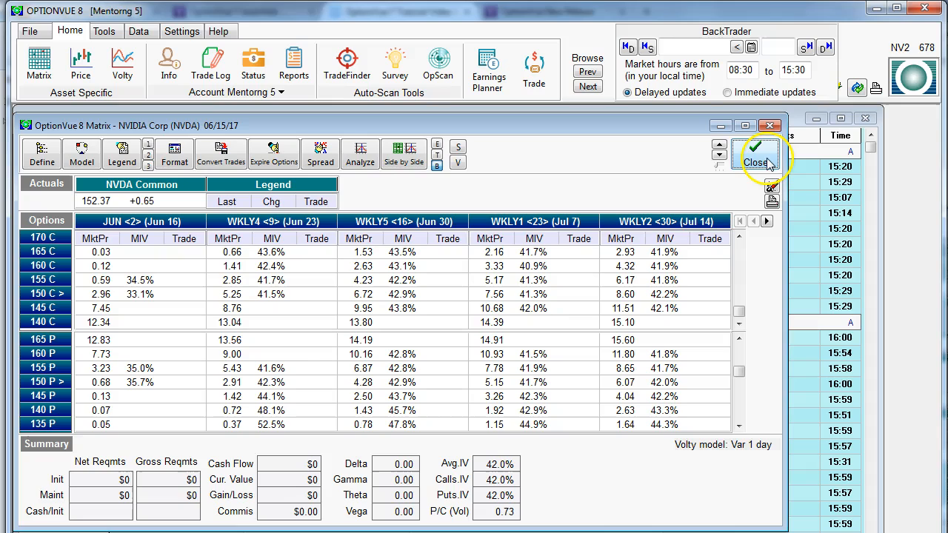
pyautogui.click(757, 163)
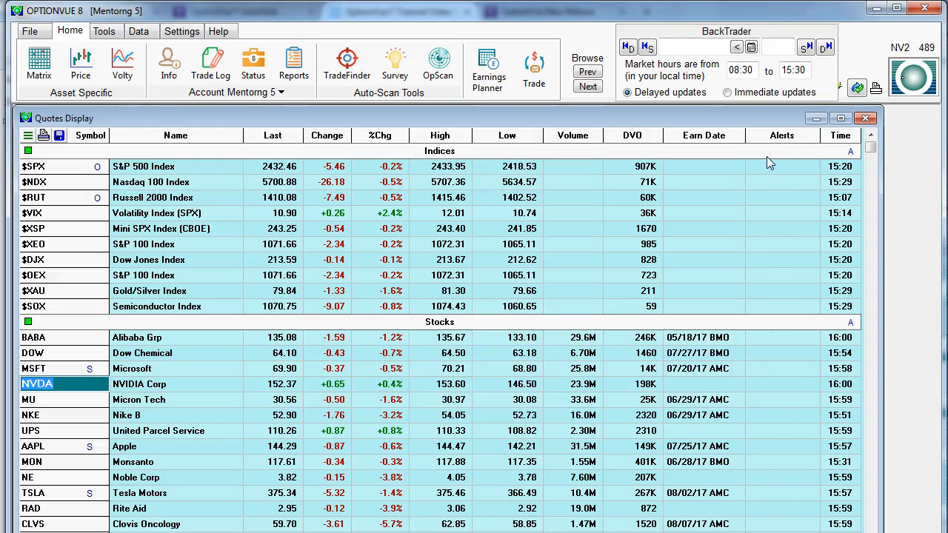
pyautogui.moveTo(774, 163)
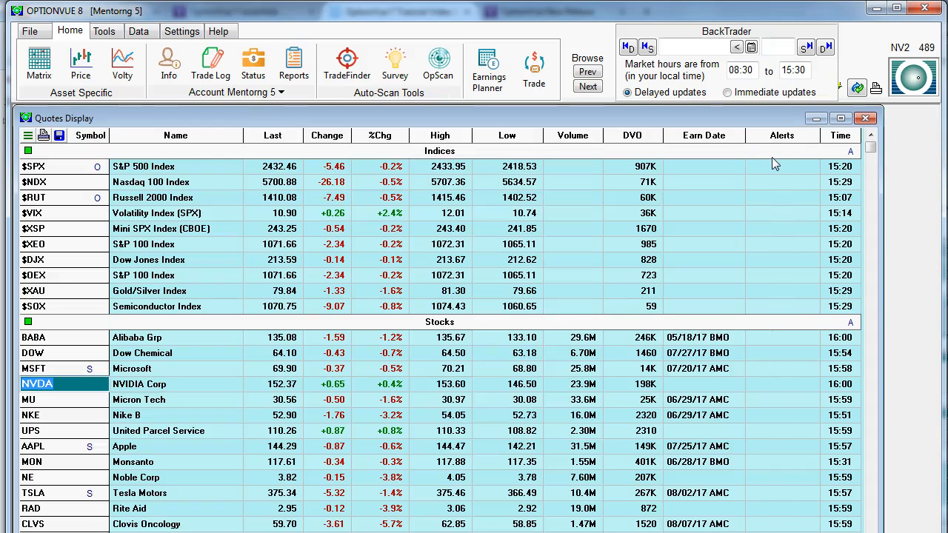
pyautogui.moveTo(634, 174)
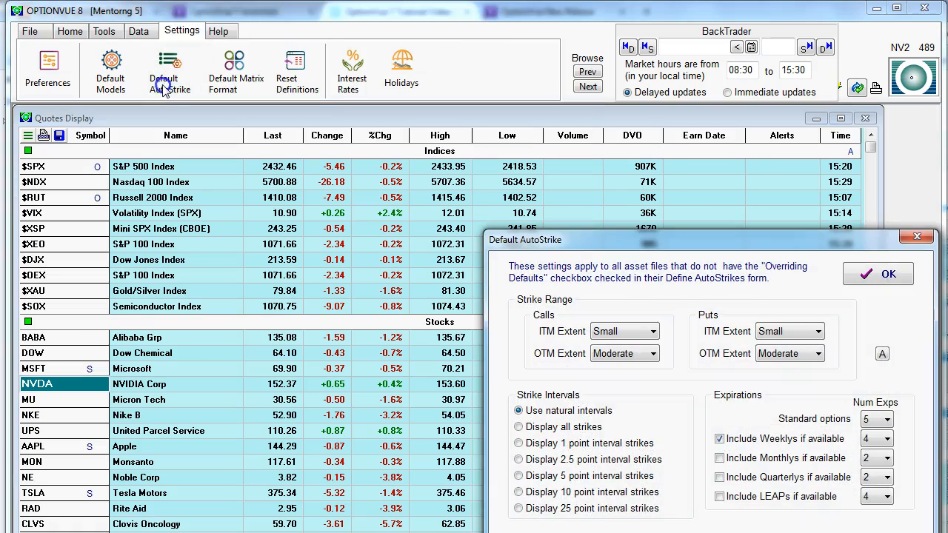
# Set Default AutoStrike call and put extents to Large, include LEAPs expirations, and apply.
pyautogui.click(76, 32)
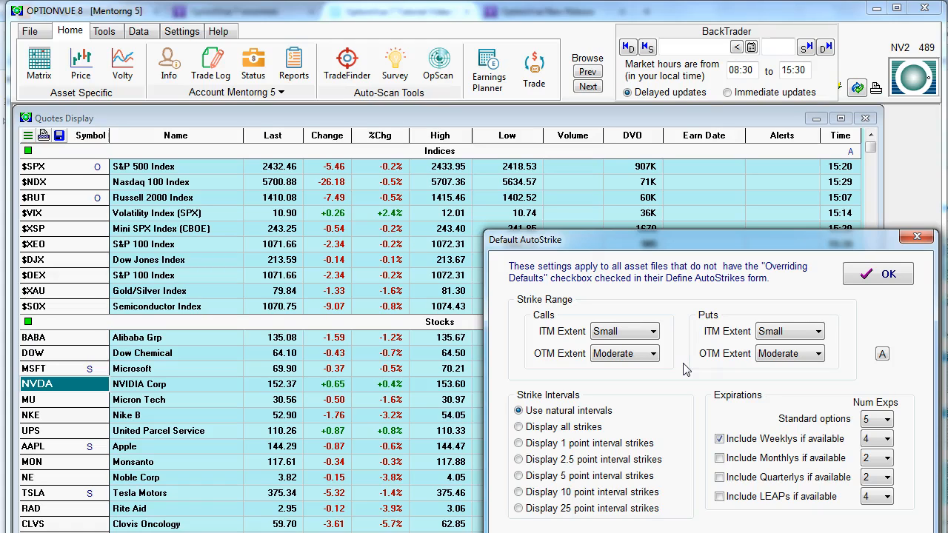
pyautogui.click(652, 331)
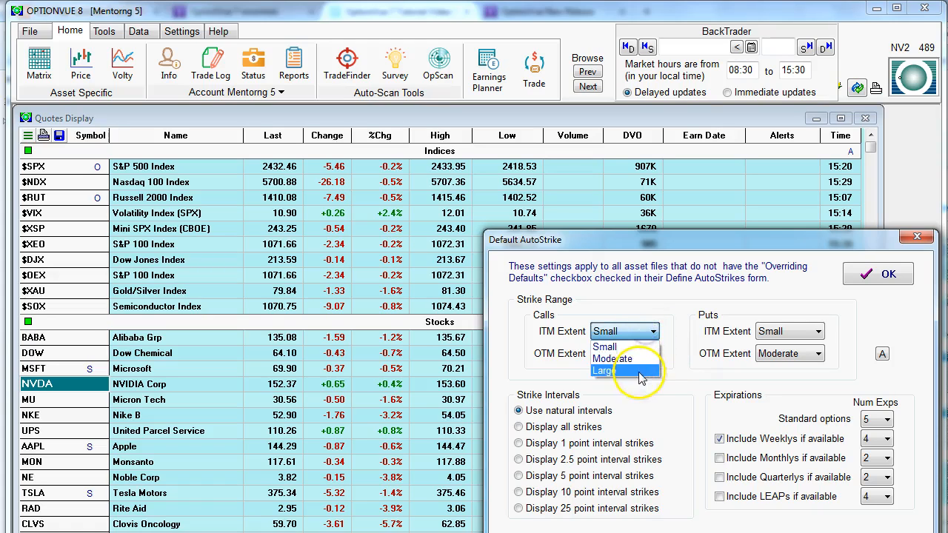
pyautogui.click(603, 370)
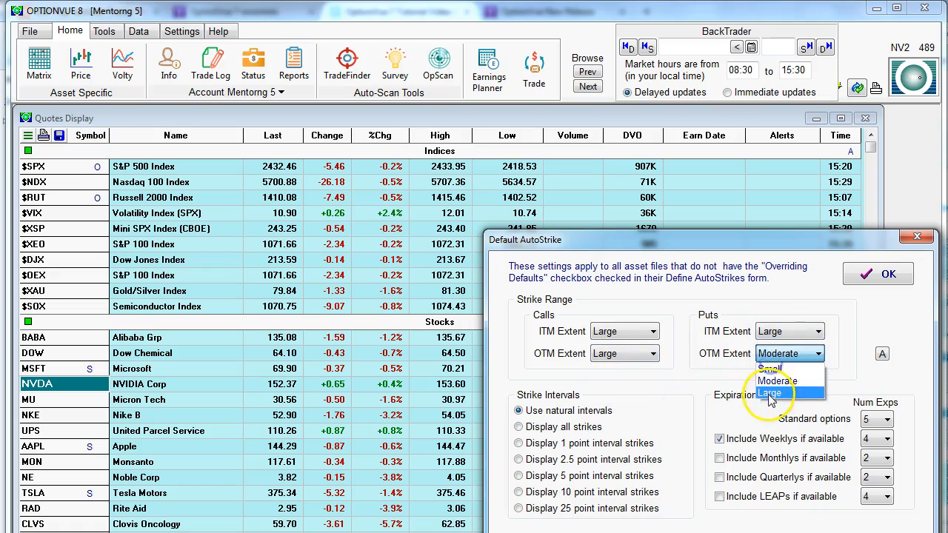
pyautogui.click(782, 393)
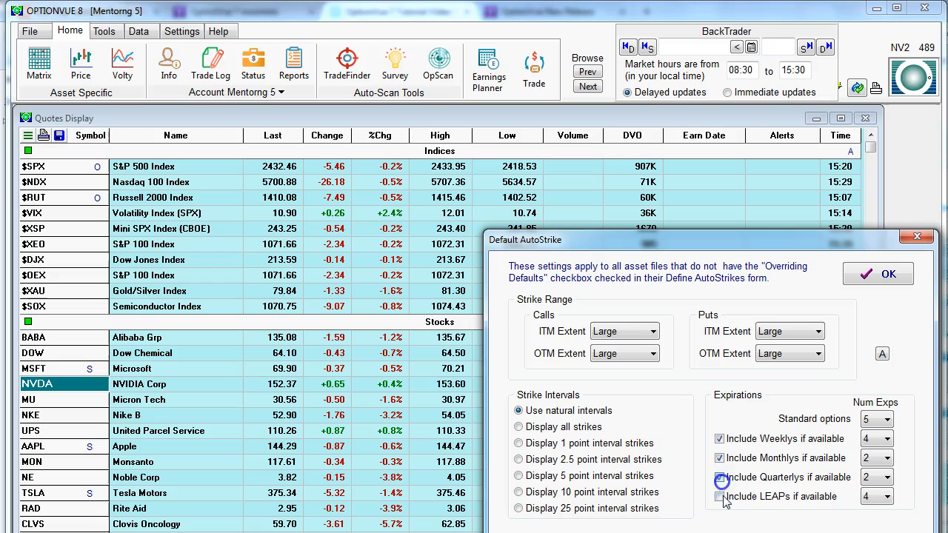
pyautogui.click(720, 478)
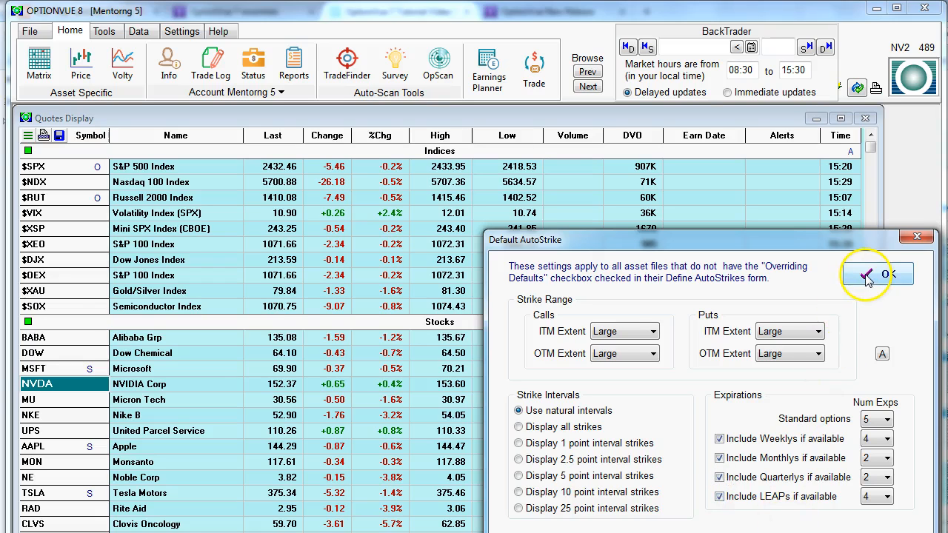
pyautogui.click(894, 275)
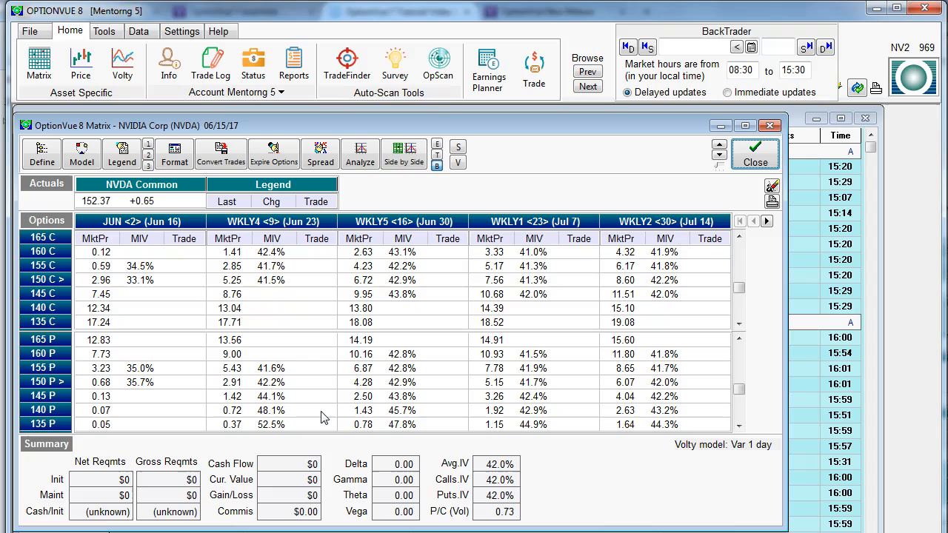
pyautogui.moveTo(329, 418)
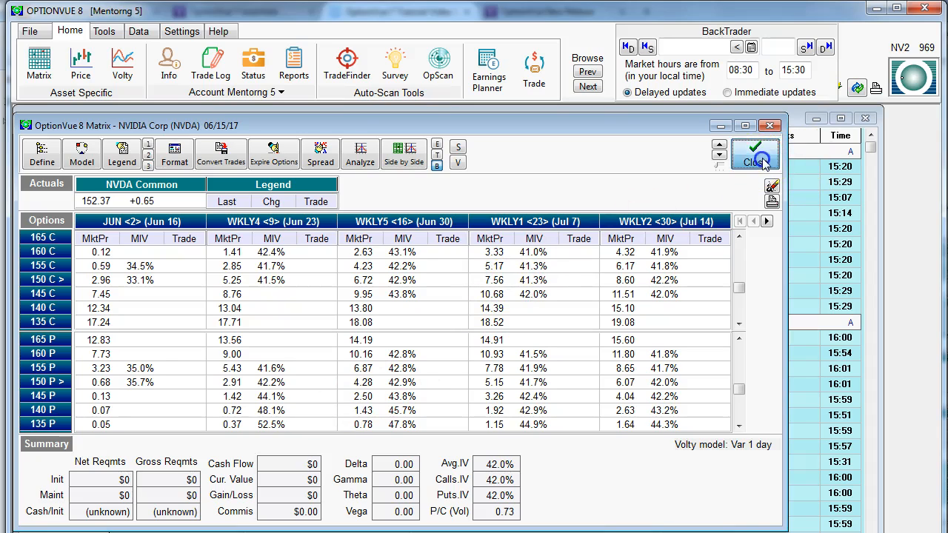
pyautogui.click(755, 156)
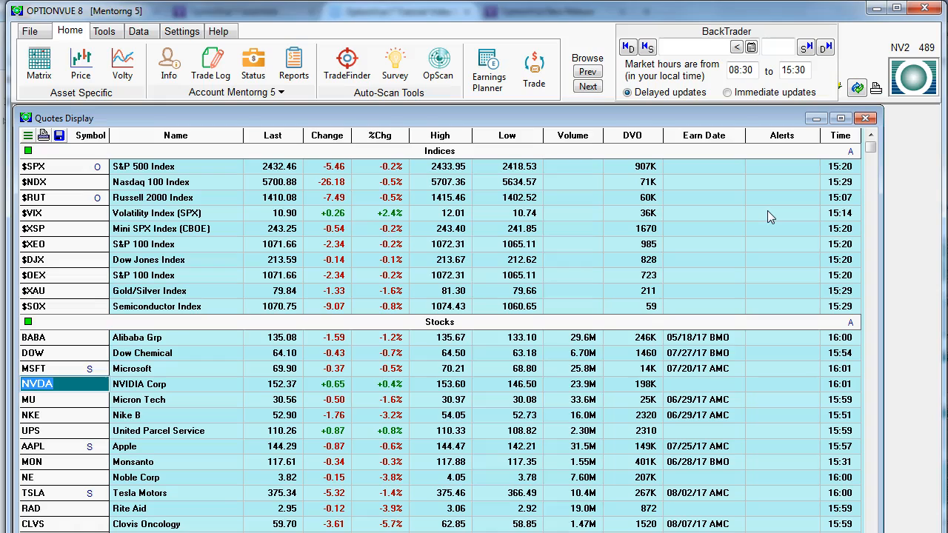
pyautogui.moveTo(774, 219)
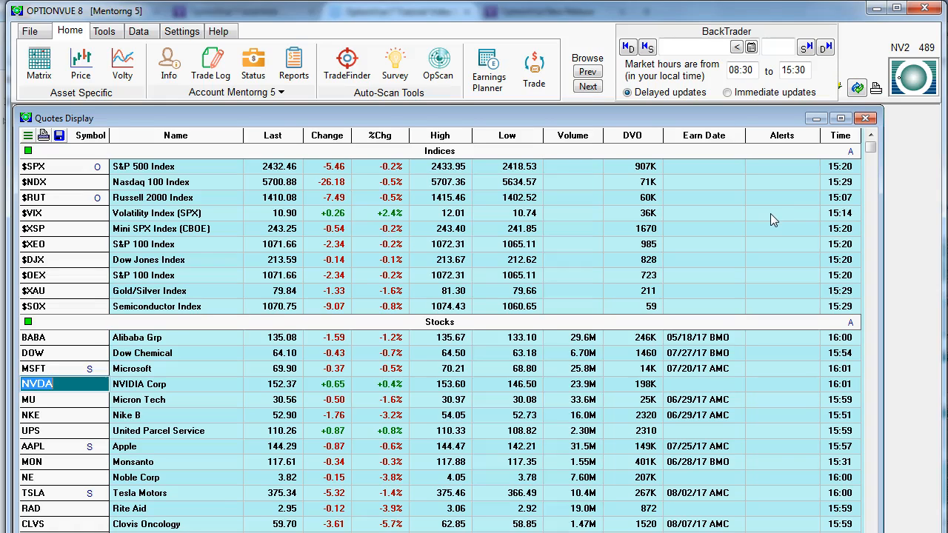